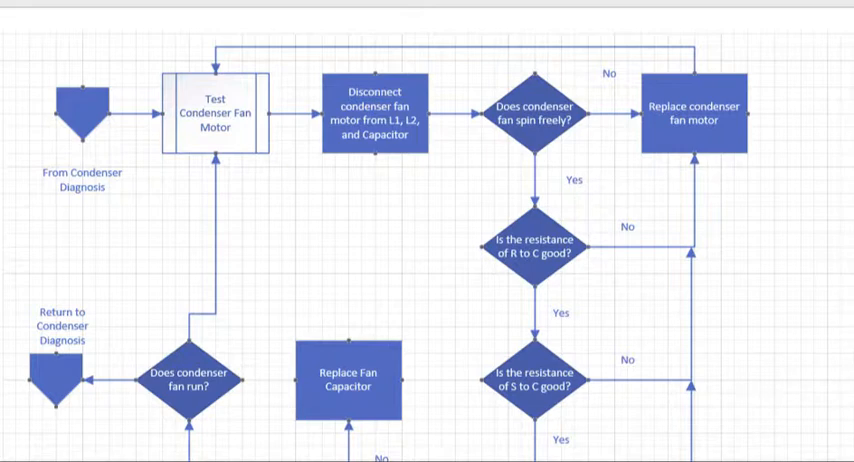
{"action": "mouse_move", "coordinate": [544, 200]}
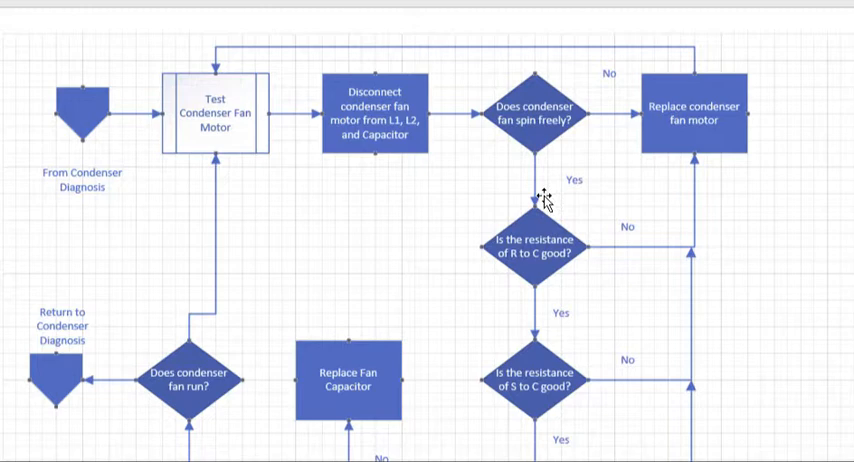
{"action": "scroll", "scroll_direction": "down", "scroll_amount": 3}
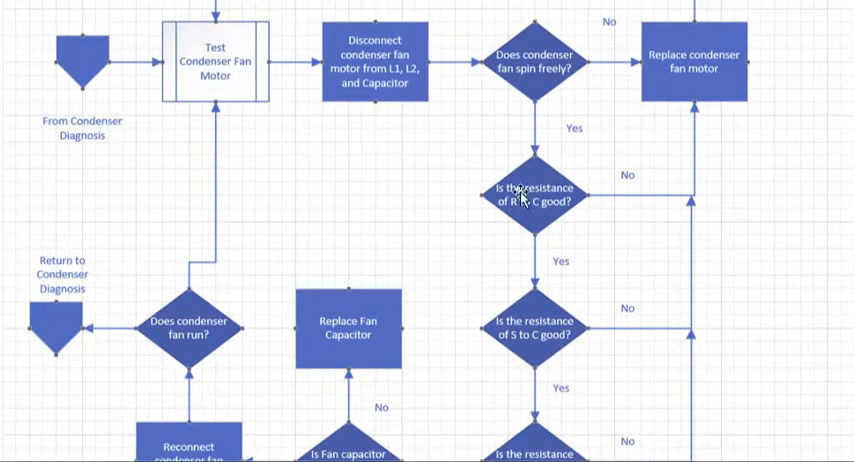
{"action": "scroll", "scroll_direction": "down", "scroll_amount": 3}
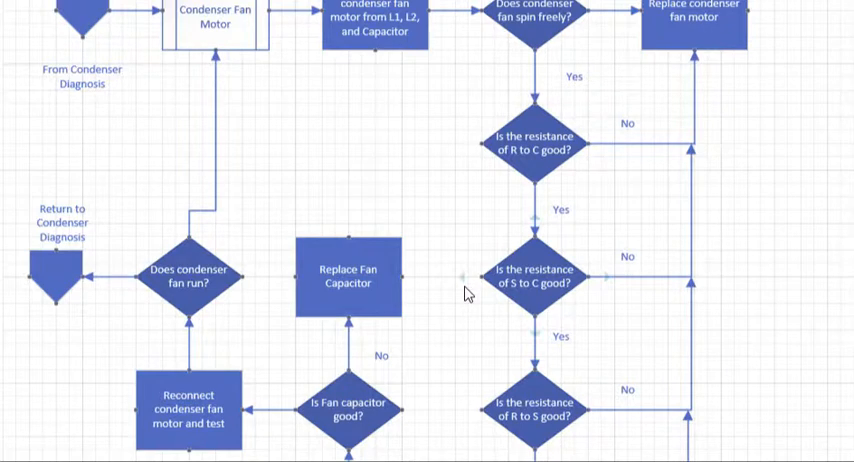
{"action": "scroll", "scroll_direction": "down", "scroll_amount": 3}
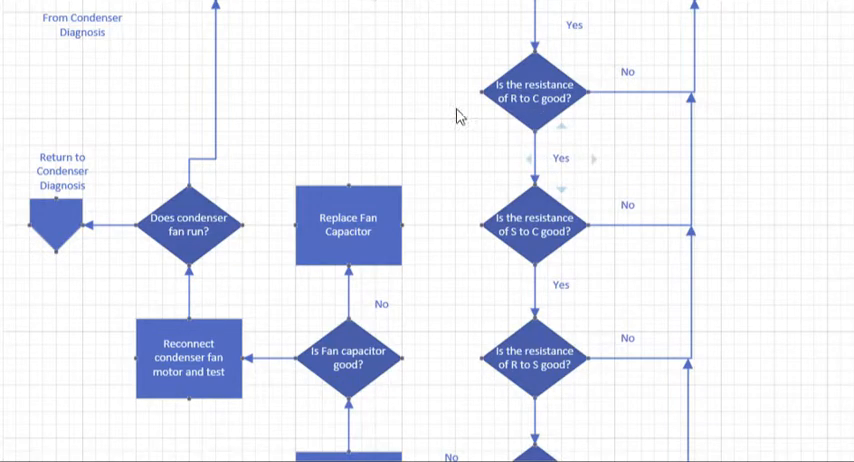
{"action": "mouse_move", "coordinate": [422, 136]}
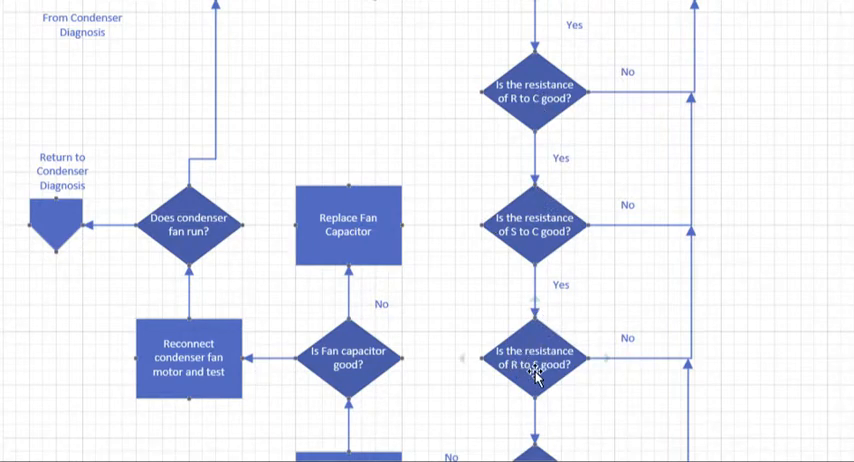
{"action": "mouse_move", "coordinate": [528, 78]}
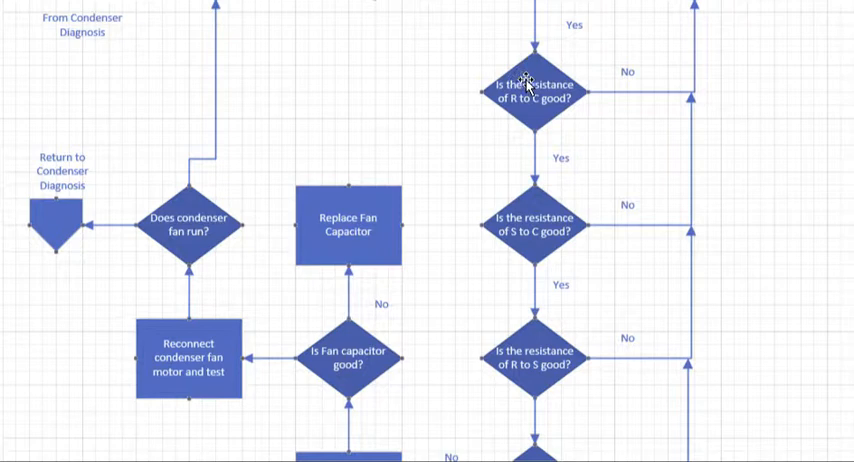
{"action": "mouse_move", "coordinate": [536, 252]}
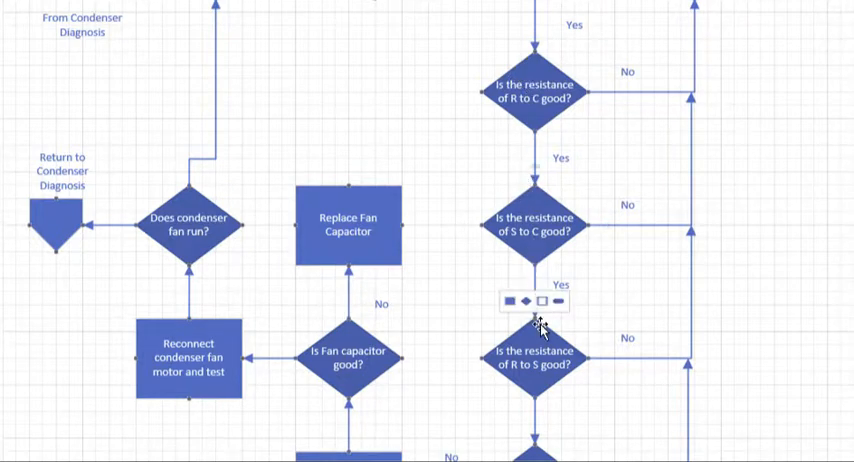
{"action": "mouse_move", "coordinate": [660, 308]}
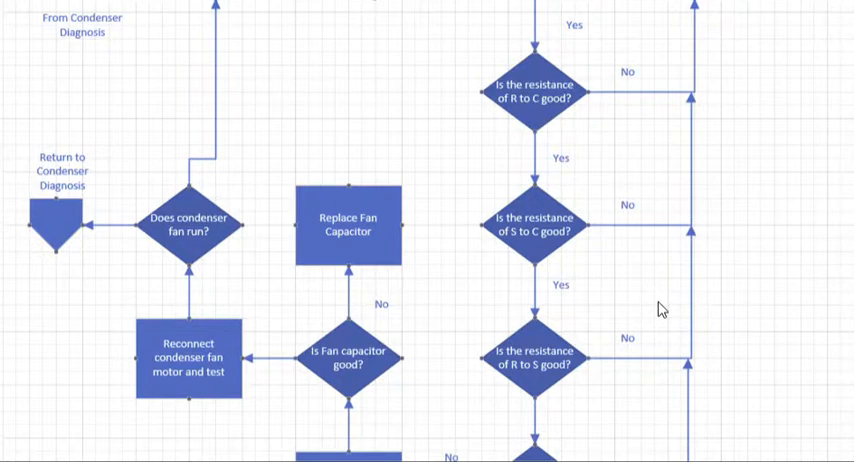
{"action": "mouse_move", "coordinate": [670, 326]}
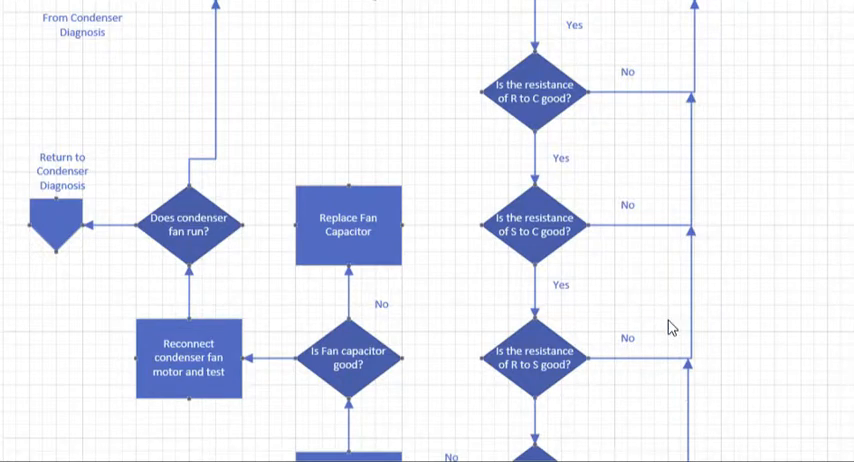
{"action": "scroll", "scroll_direction": "down", "scroll_amount": 3}
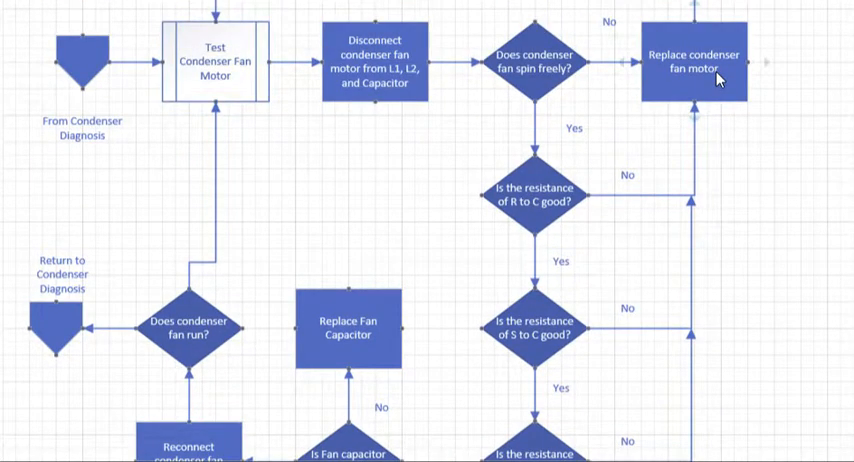
{"action": "scroll", "scroll_direction": "down", "scroll_amount": 3}
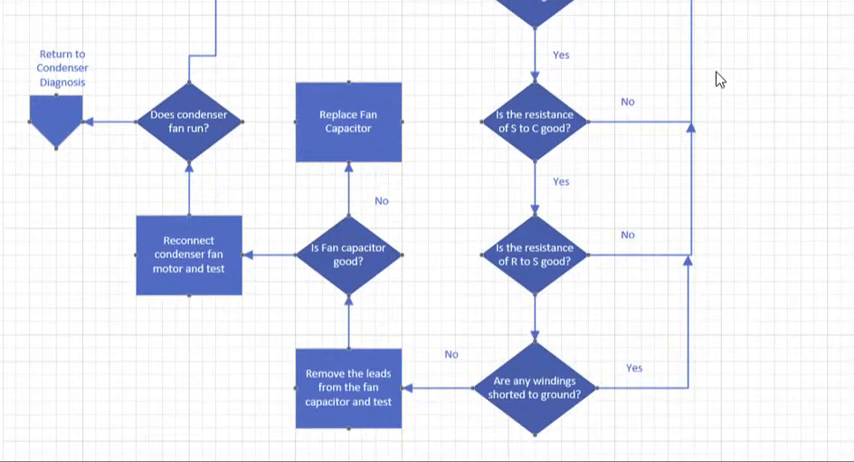
{"action": "mouse_move", "coordinate": [528, 36]}
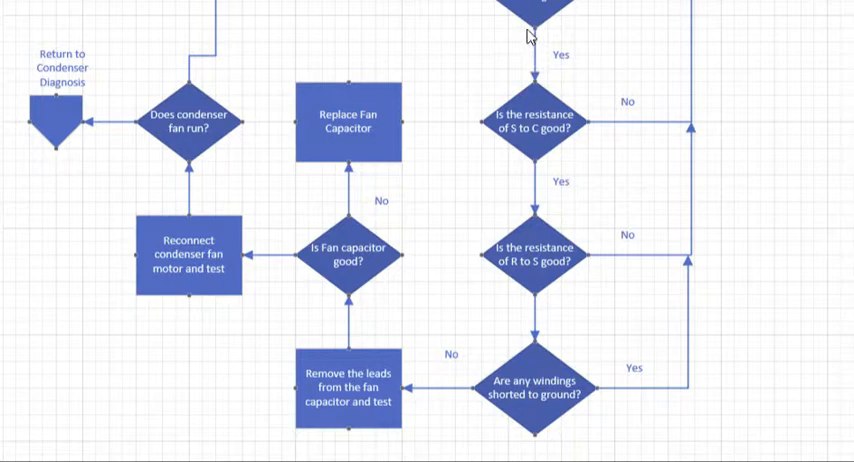
{"action": "mouse_move", "coordinate": [544, 322]}
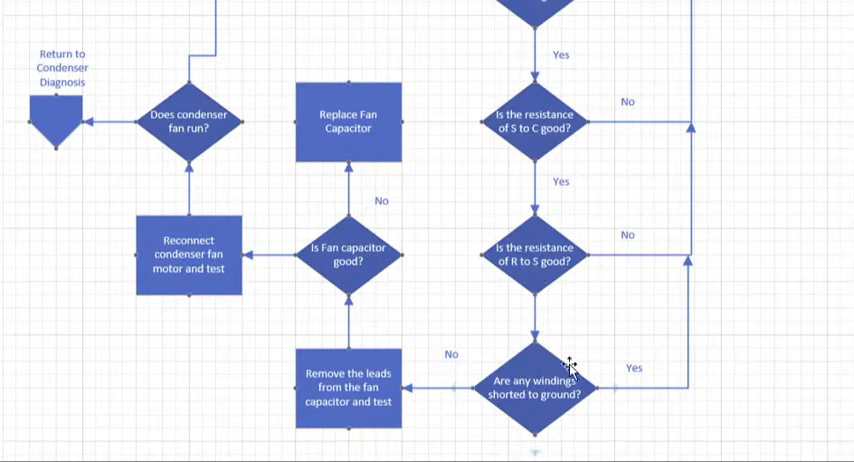
{"action": "mouse_move", "coordinate": [614, 392]}
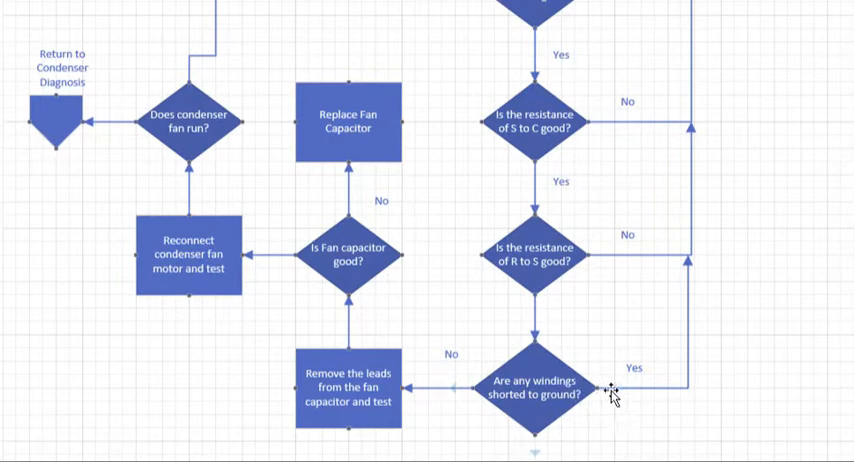
{"action": "mouse_move", "coordinate": [714, 396]}
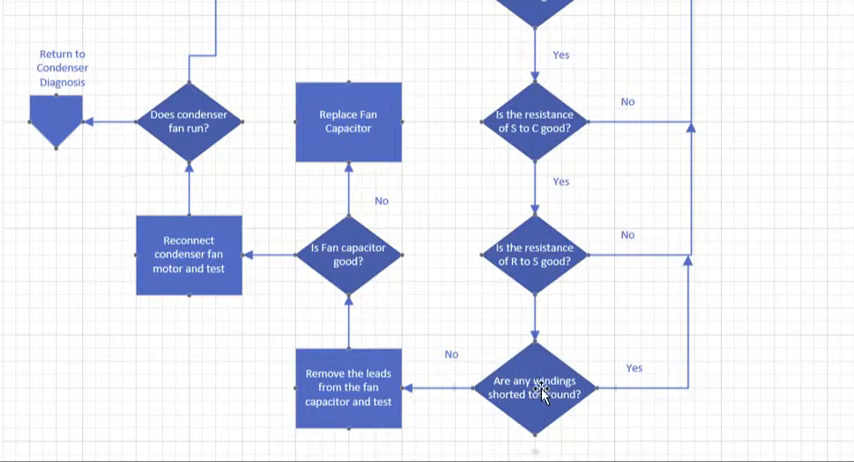
{"action": "mouse_move", "coordinate": [356, 406]}
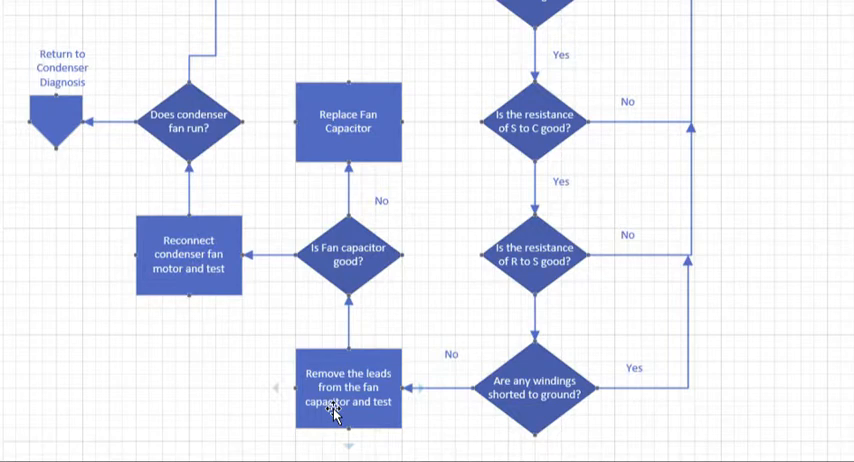
{"action": "mouse_move", "coordinate": [270, 284]}
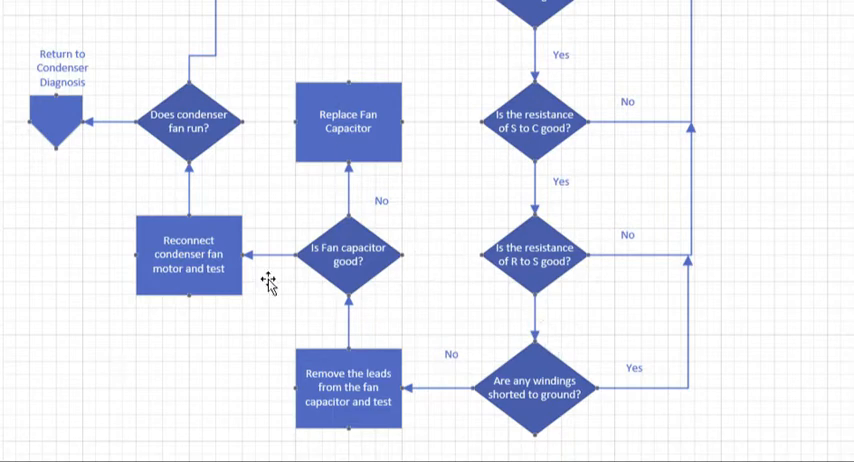
{"action": "mouse_move", "coordinate": [198, 300]}
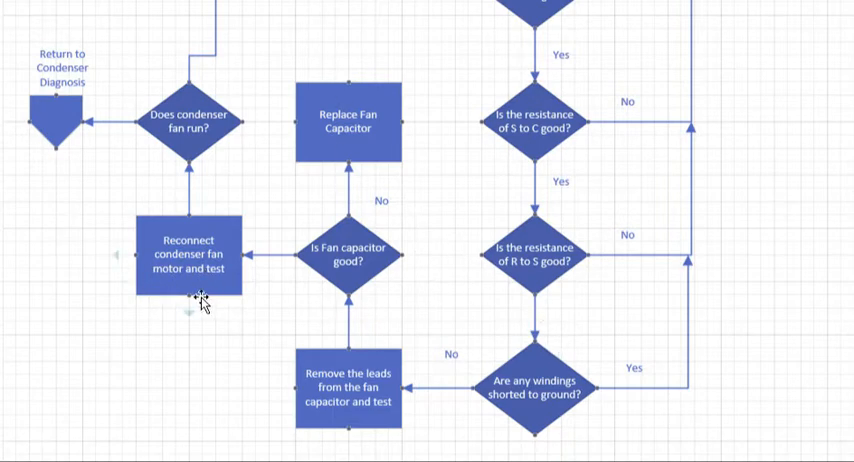
{"action": "mouse_move", "coordinate": [188, 292]}
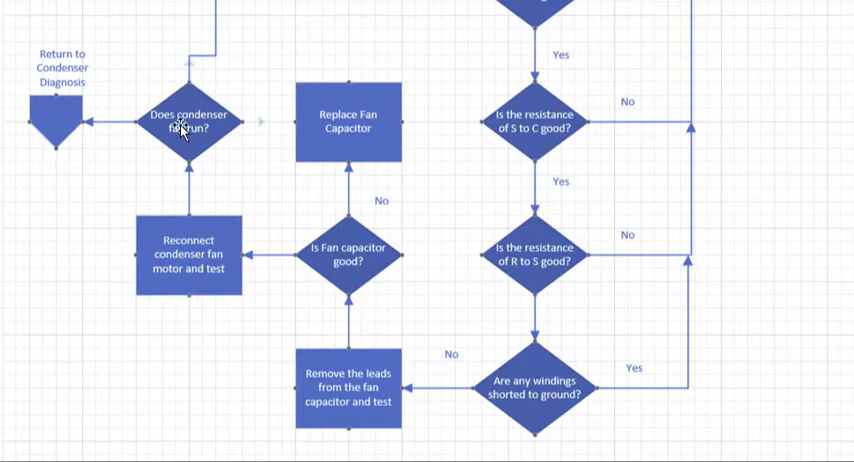
{"action": "mouse_move", "coordinate": [118, 184]}
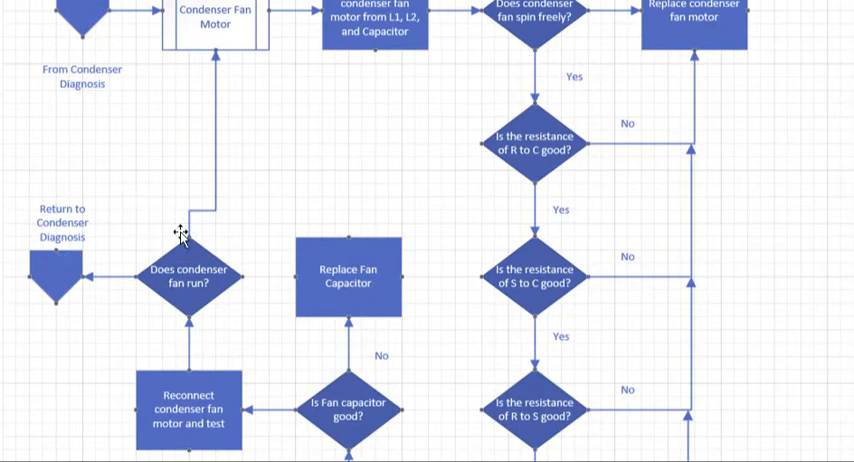
{"action": "mouse_move", "coordinate": [164, 126]}
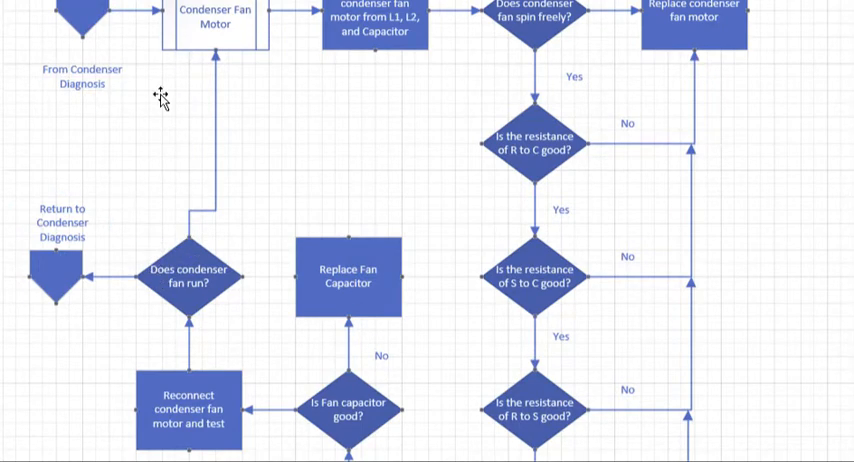
{"action": "mouse_move", "coordinate": [88, 160]}
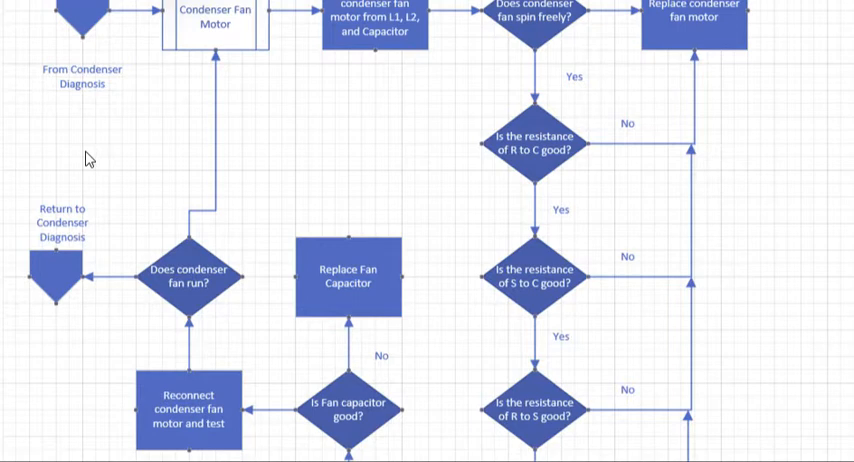
{"action": "mouse_move", "coordinate": [488, 304]}
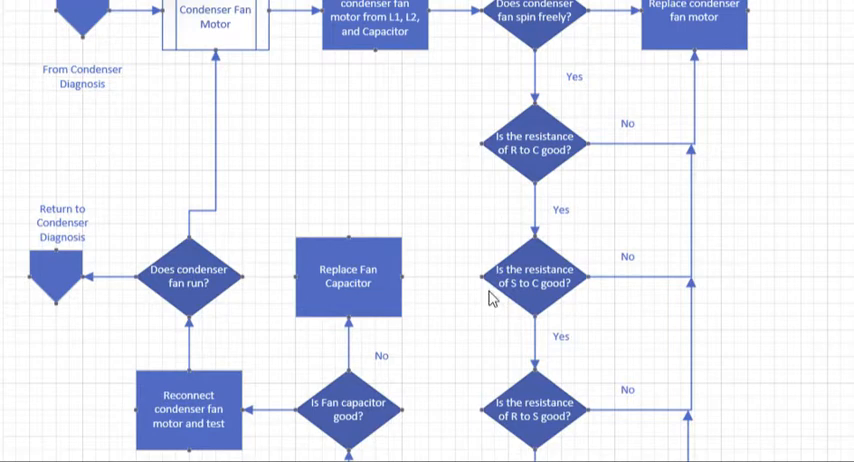
{"action": "mouse_move", "coordinate": [208, 390]}
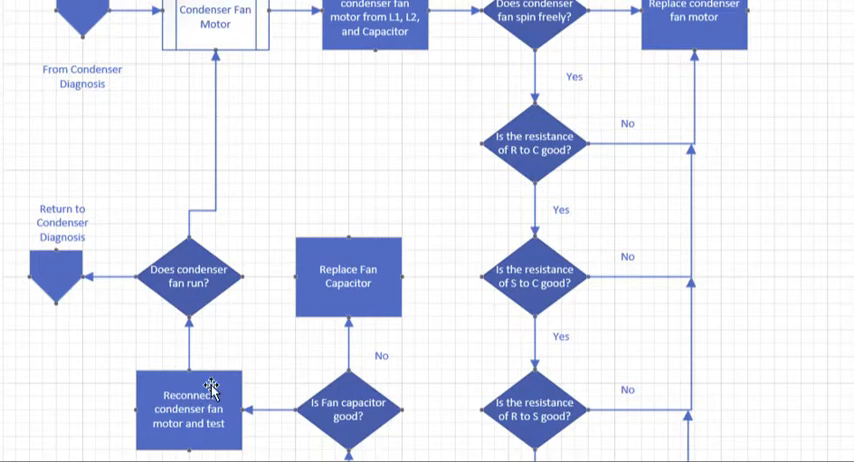
{"action": "mouse_move", "coordinate": [62, 230]}
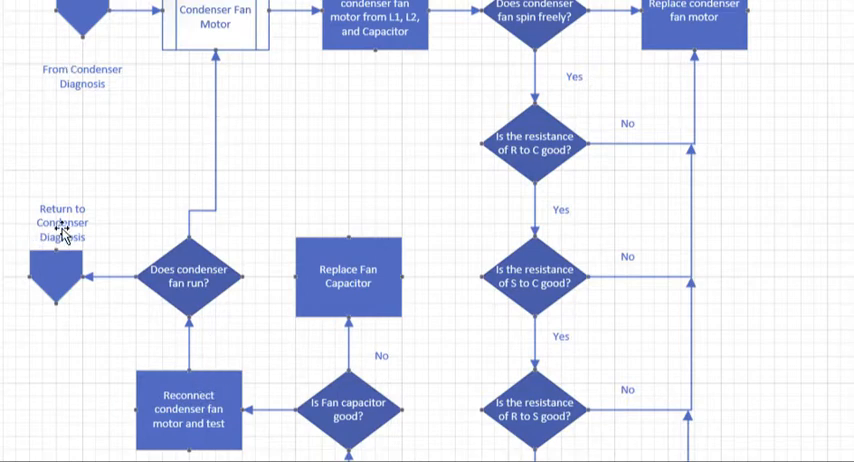